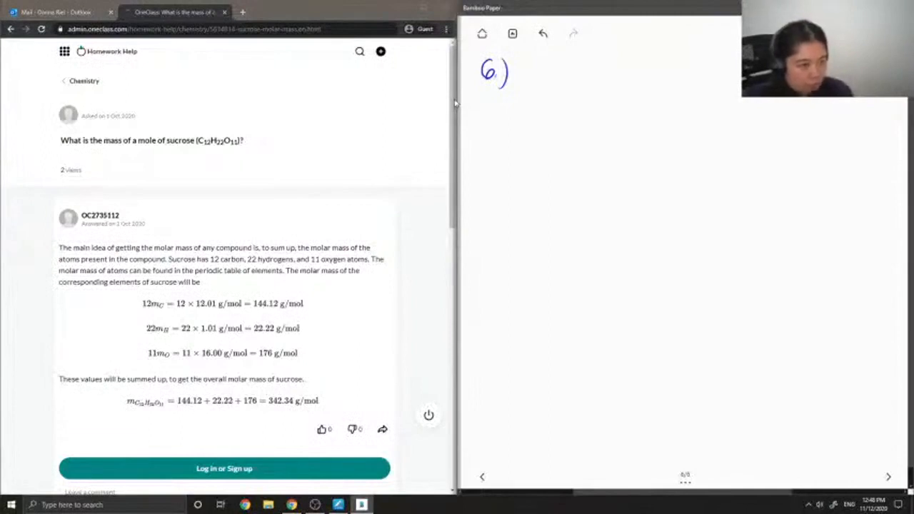
Handwrite 'Sucrose → C12H22O11' under problem 6 and begin the M symbol
left_click_drag(488, 115, 503, 115)
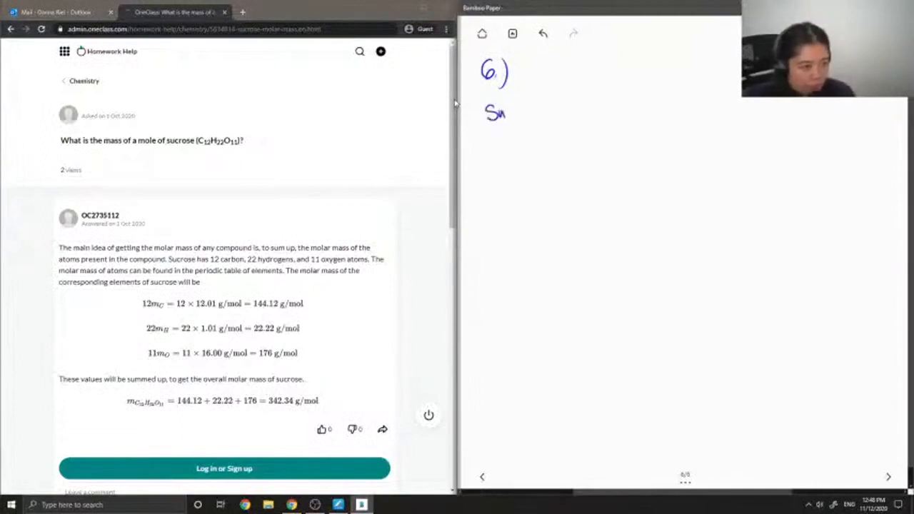
type("ucrose")
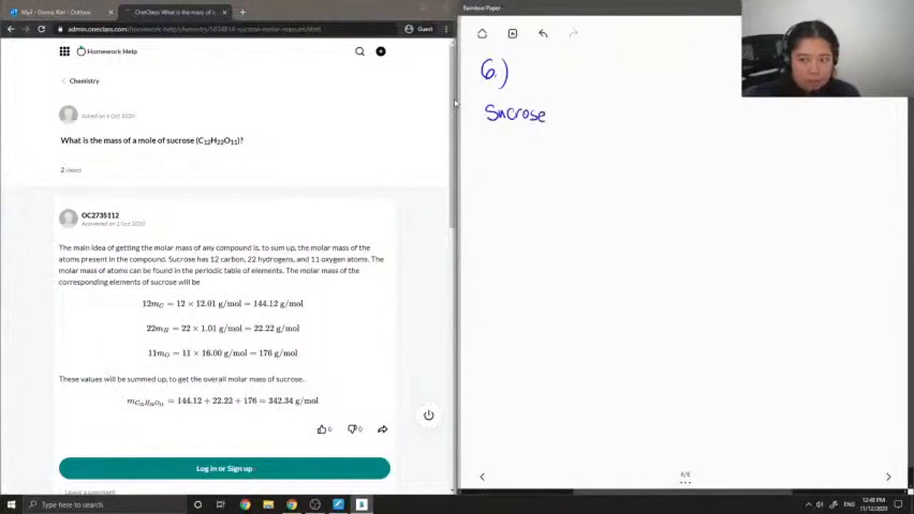
left_click_drag(553, 112, 571, 112)
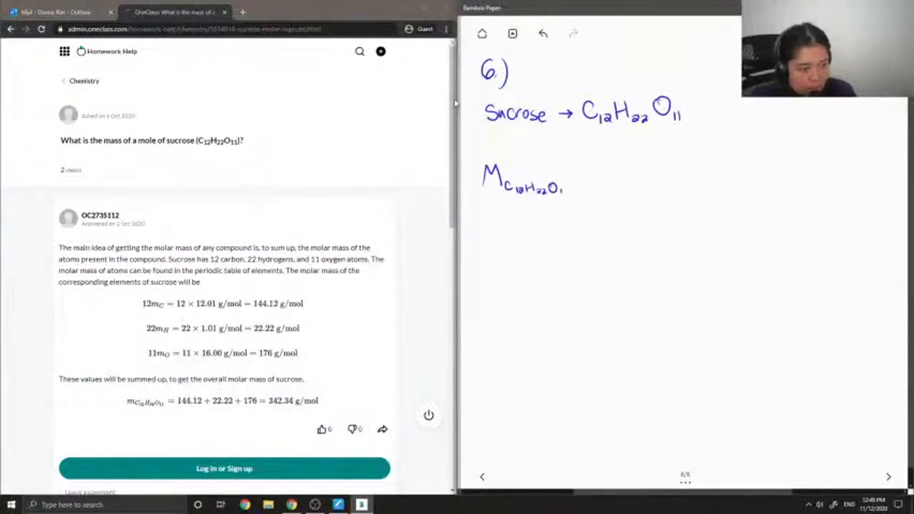
Handwrite '= 12Mc + 22MH + 11Mo' and start the next line with '= 12('
type("= 12M")
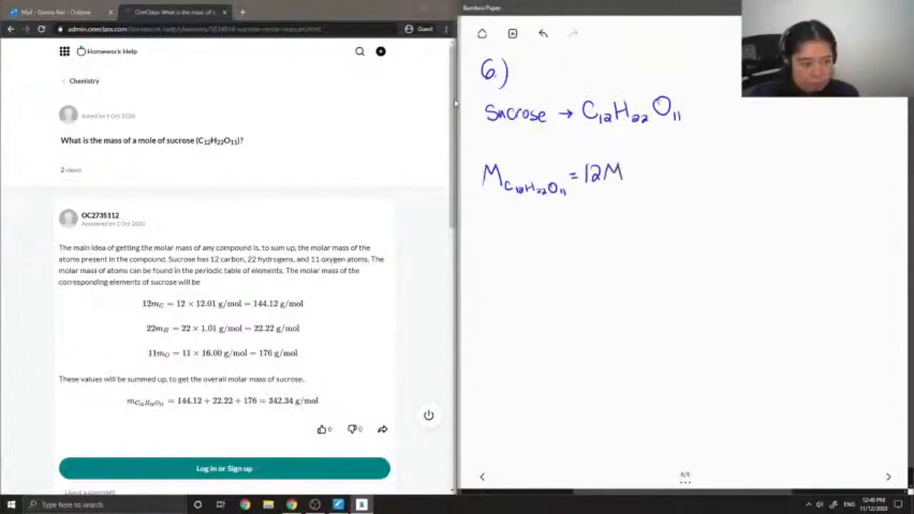
type("12")
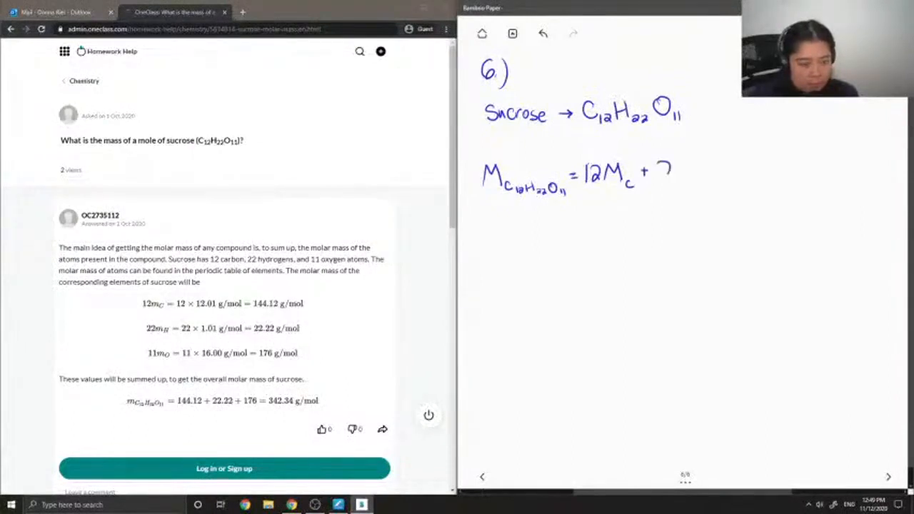
type("221")
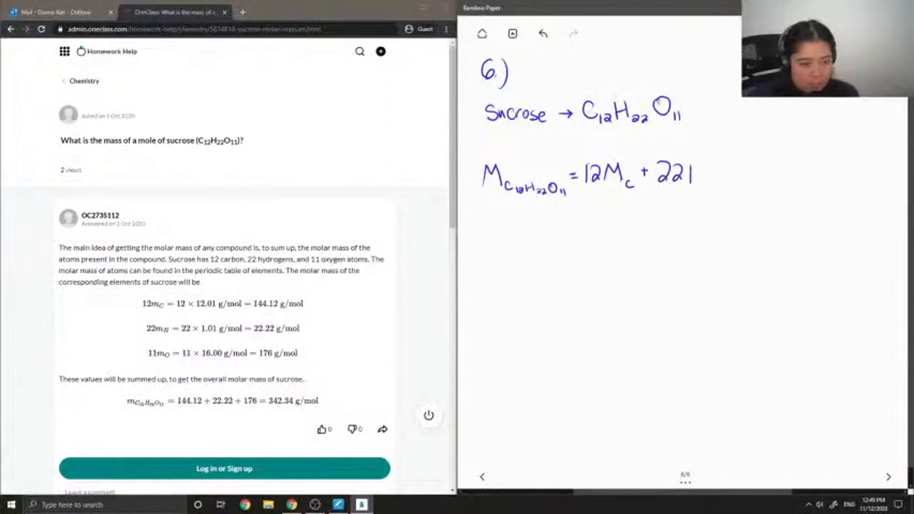
left_click_drag(685, 174, 696, 178)
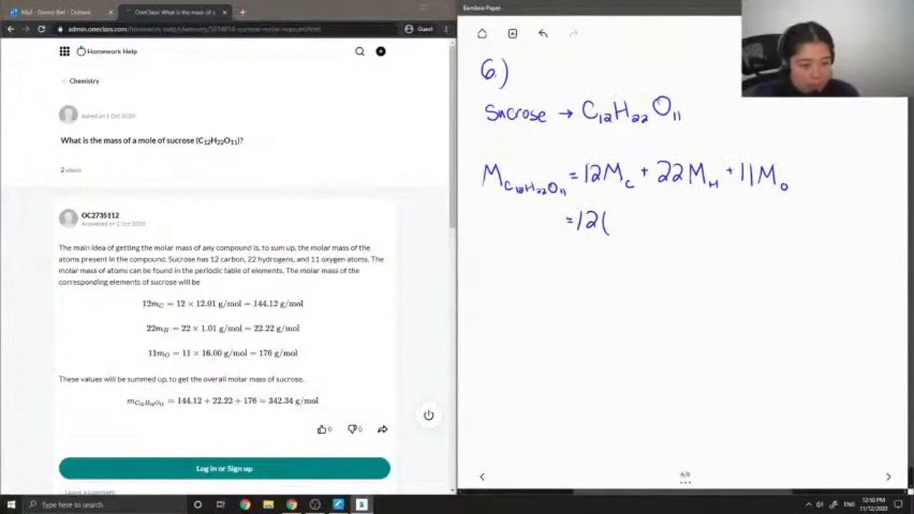
Write 12(12.01 g/mol) + 22(1.01 g/mol) + 11(15.99 g/mol), then a new '='
type("120")
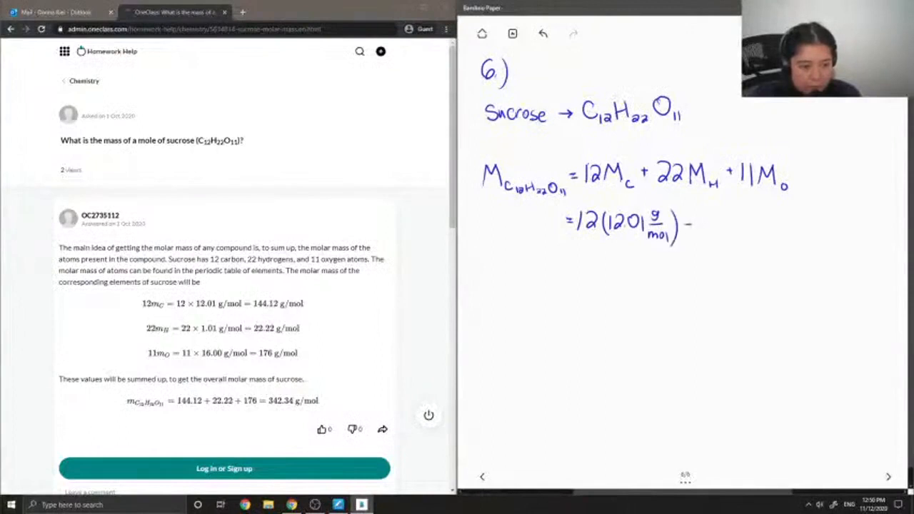
type("+ 22")
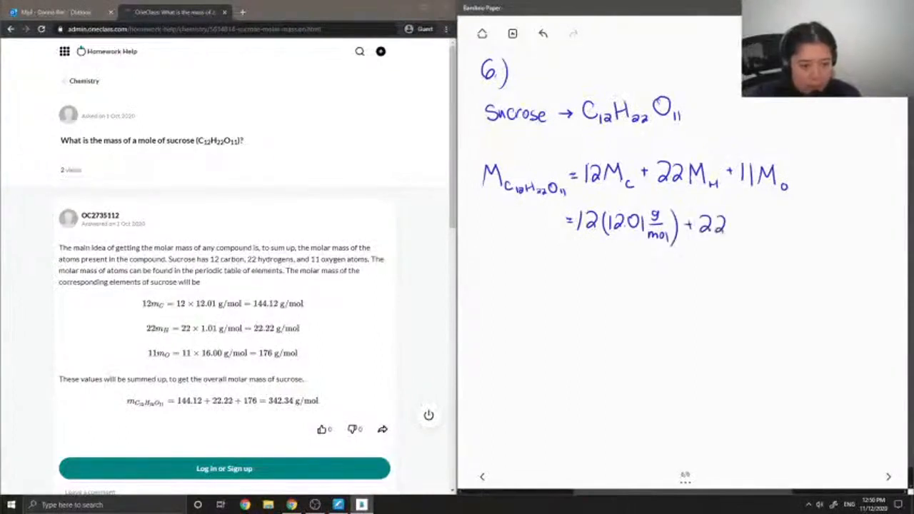
left_click_drag(732, 225, 749, 224)
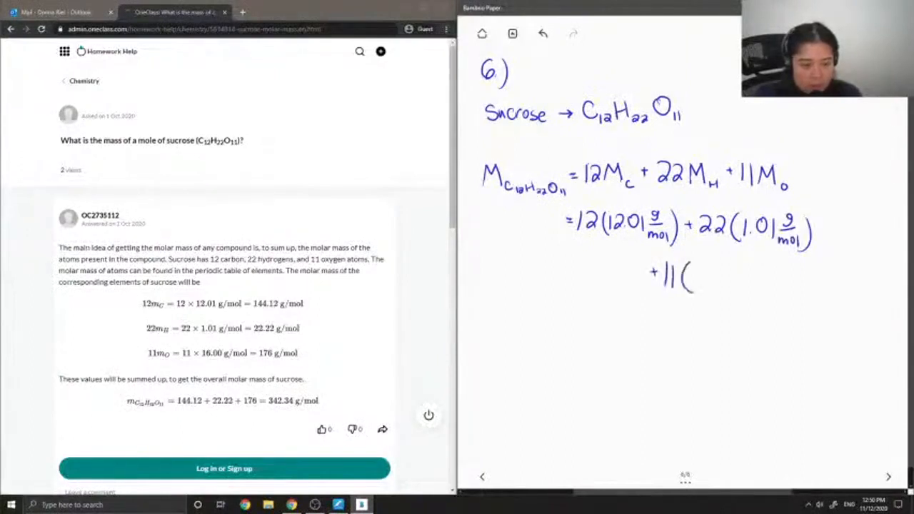
type("15")
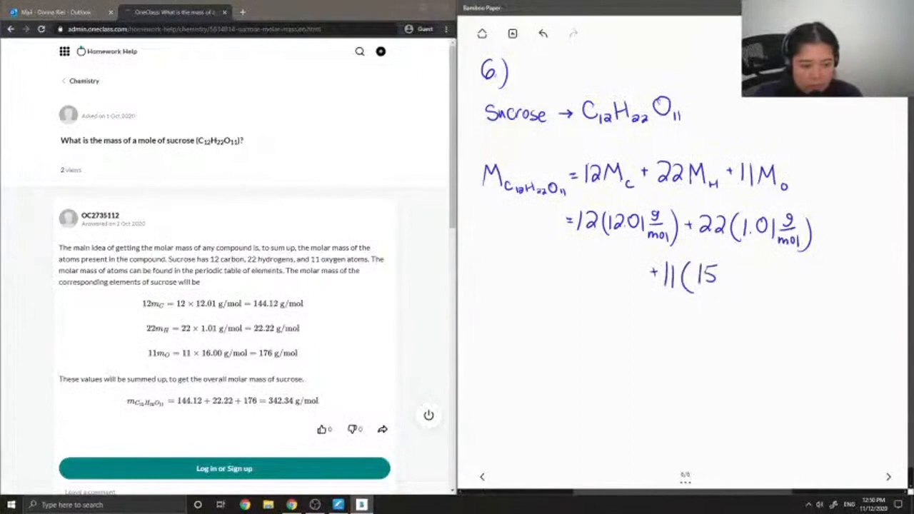
type(".99 g/mol)")
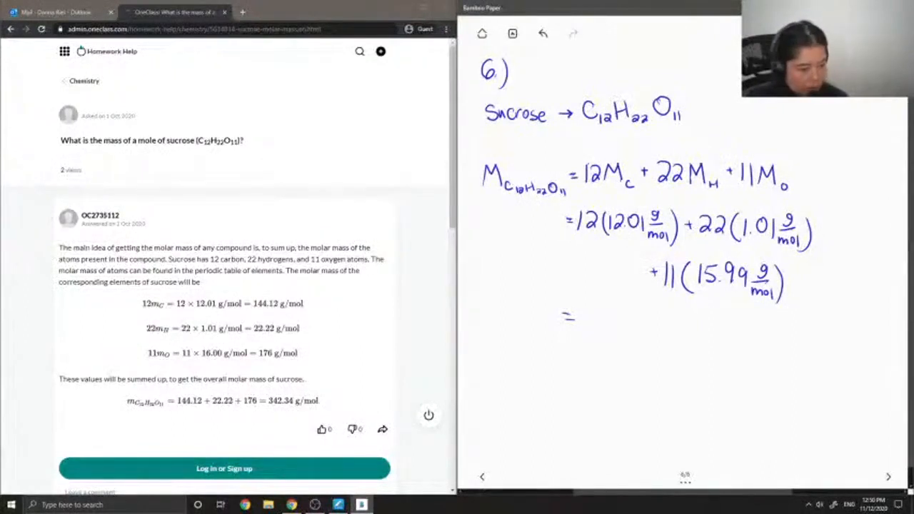
Handwrite the final answer 342.34 g/mol after the last equals sign
type("31")
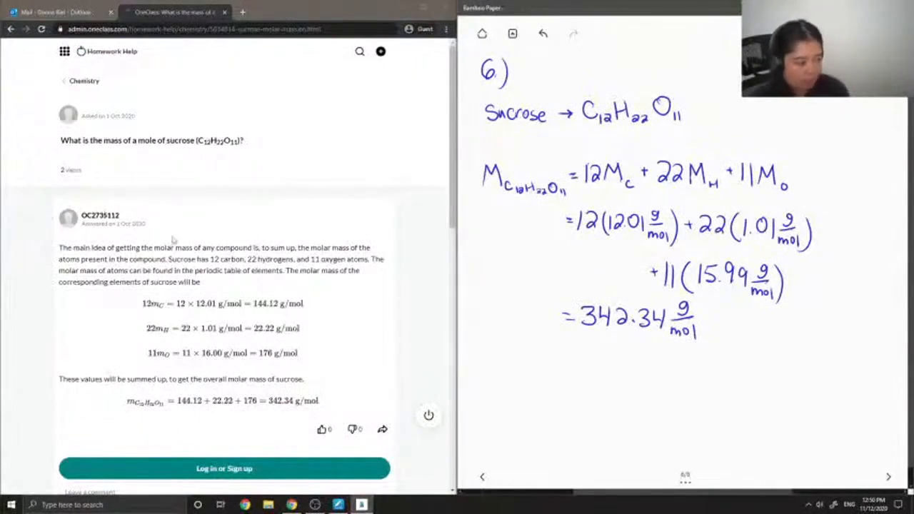
mouse_move(187, 228)
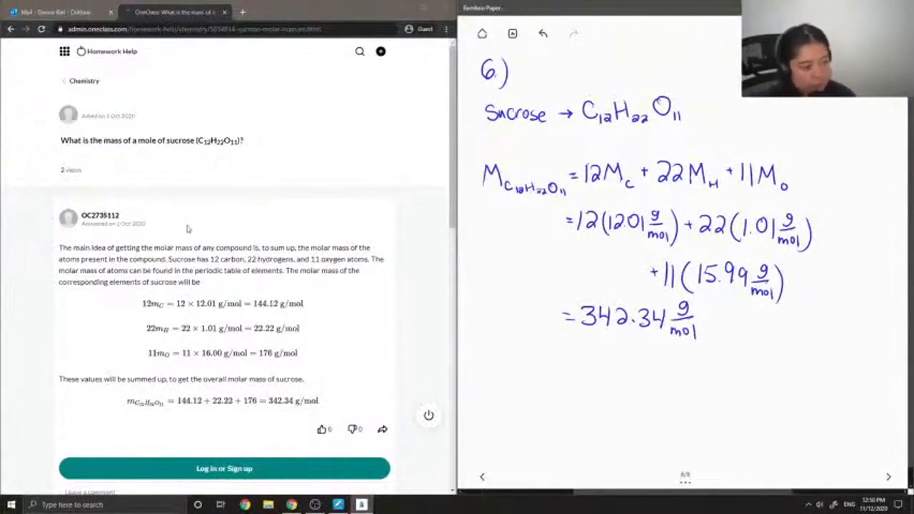
Scroll the OneClass sucrose answer down to the Verify solution comment box
scroll("down", 3)
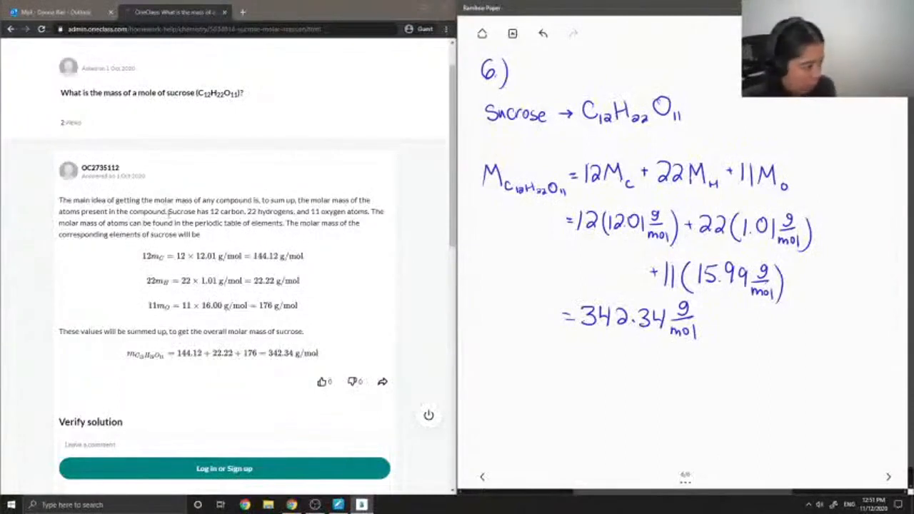
mouse_move(163, 268)
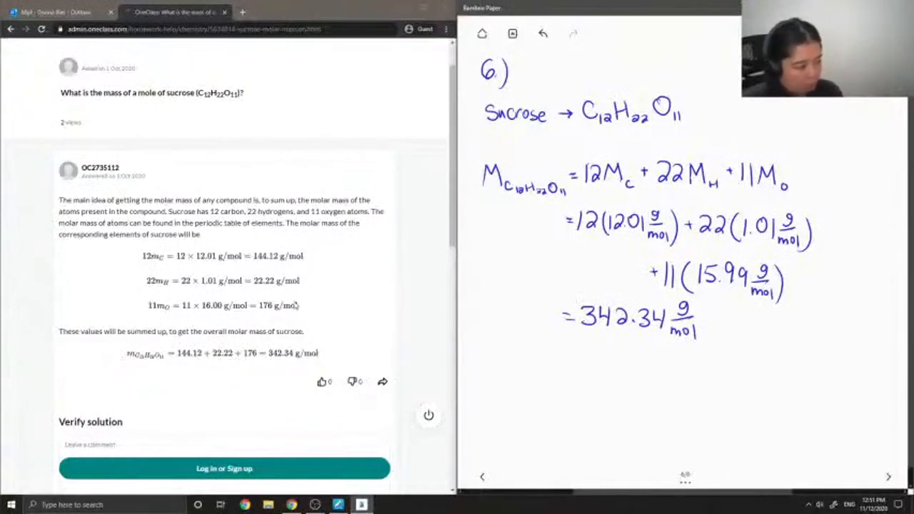
scroll("down", 3)
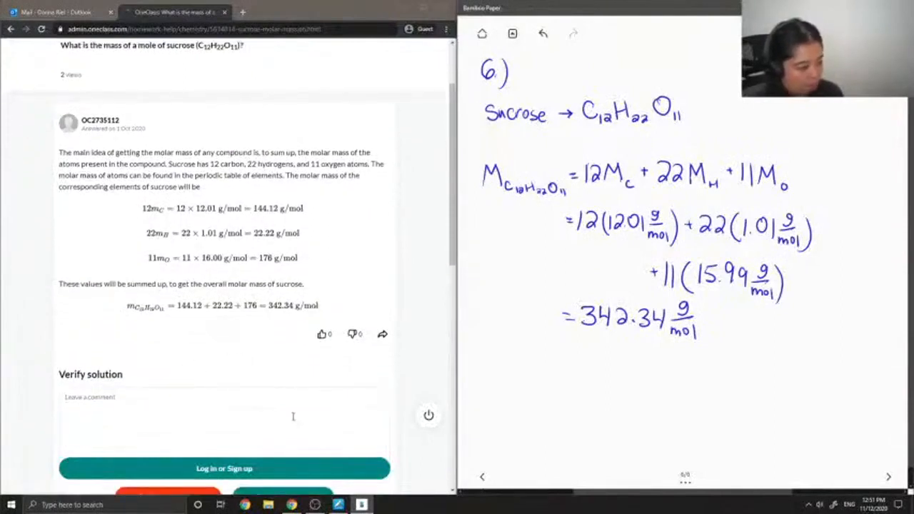
Start a verification comment with the word 'This' under Verify solution
left_click(224, 413)
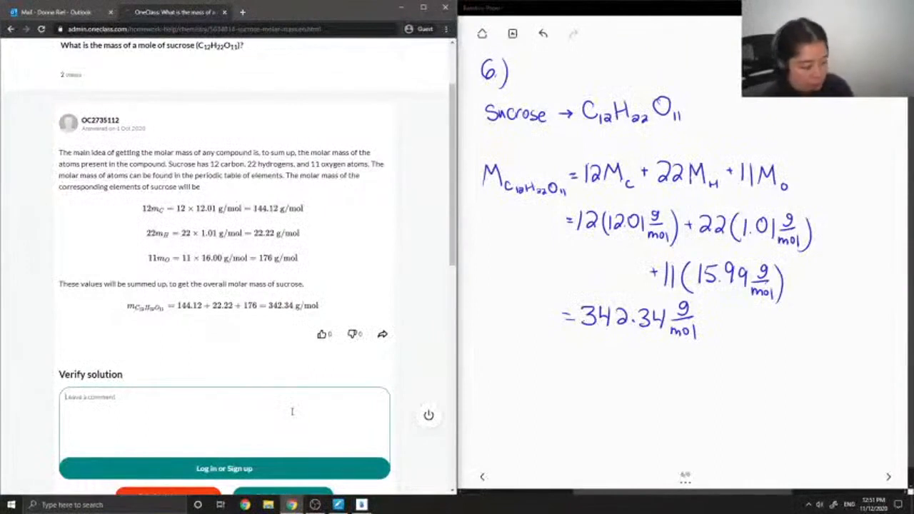
type("This")
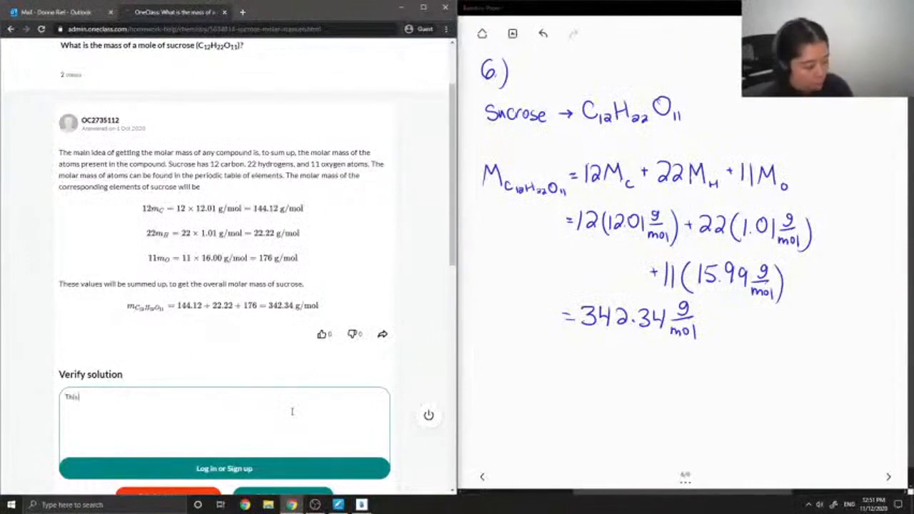